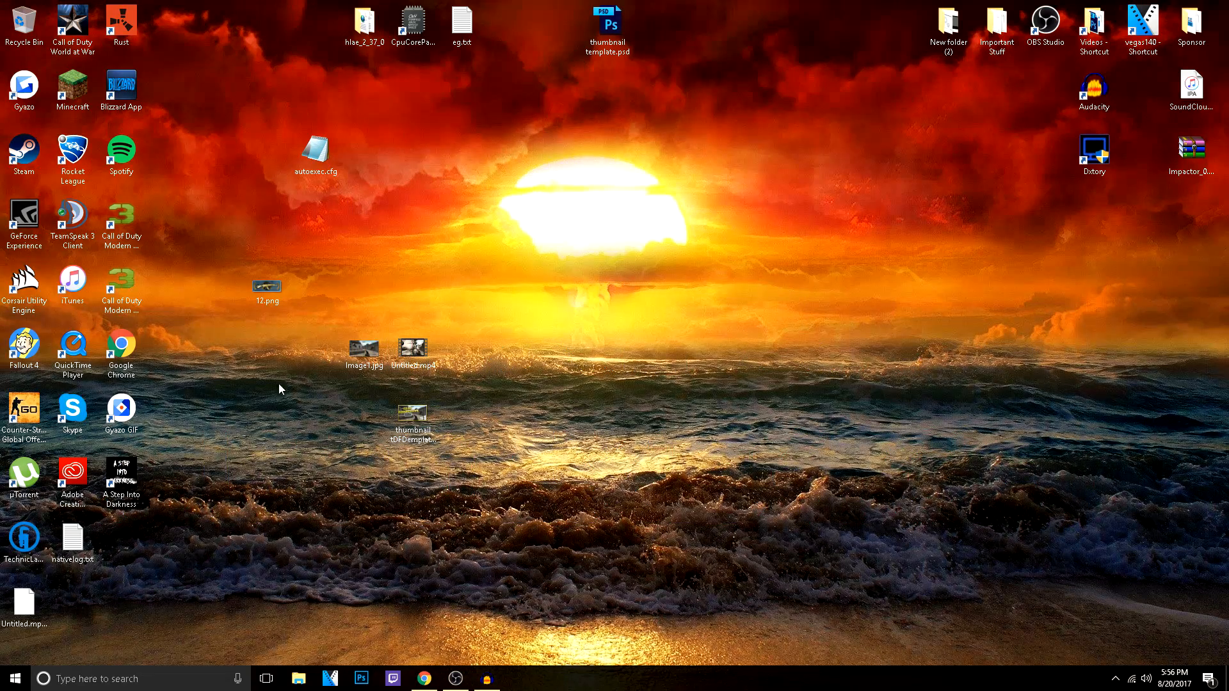
mouse_move(322, 347)
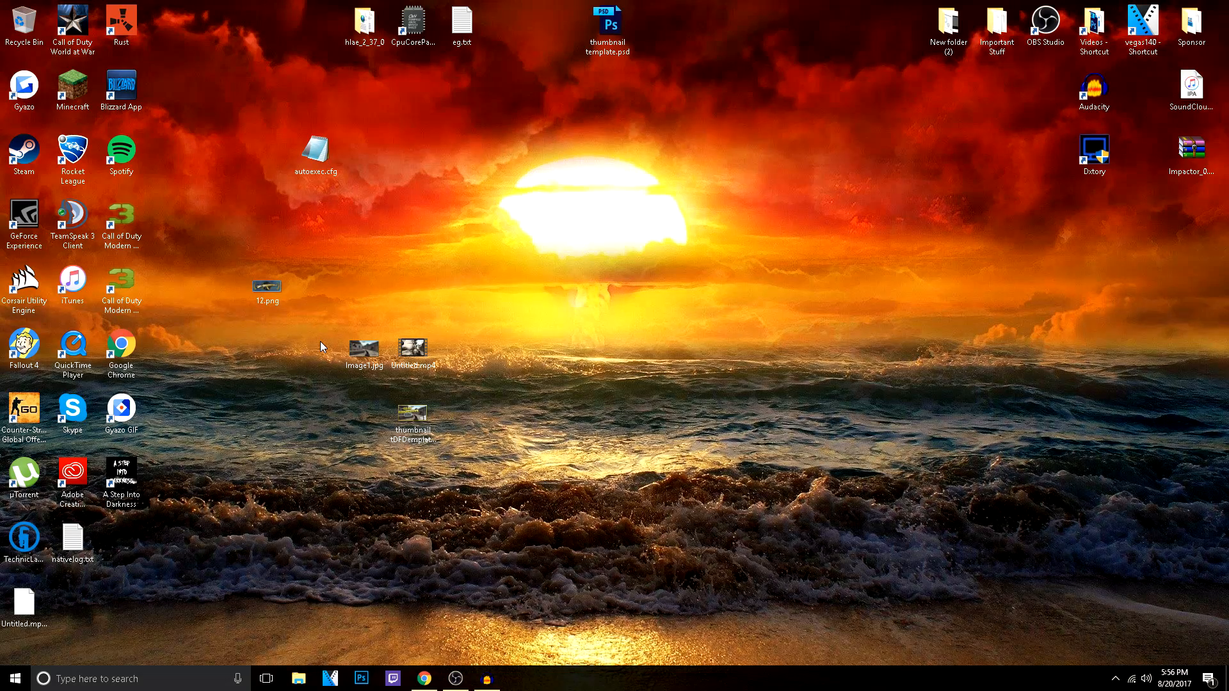
mouse_move(275, 366)
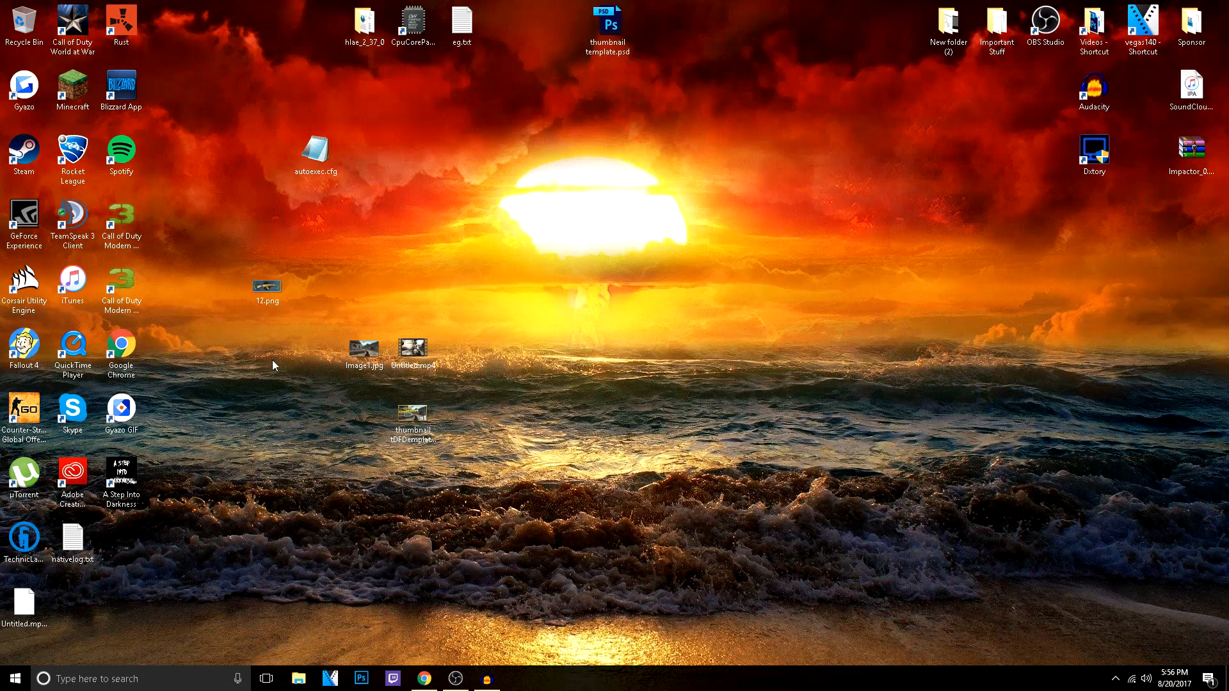
Step: Open autoexec.cfg in Notepad and select its crosshair, rate and eye-movement settings
double_click(316, 148)
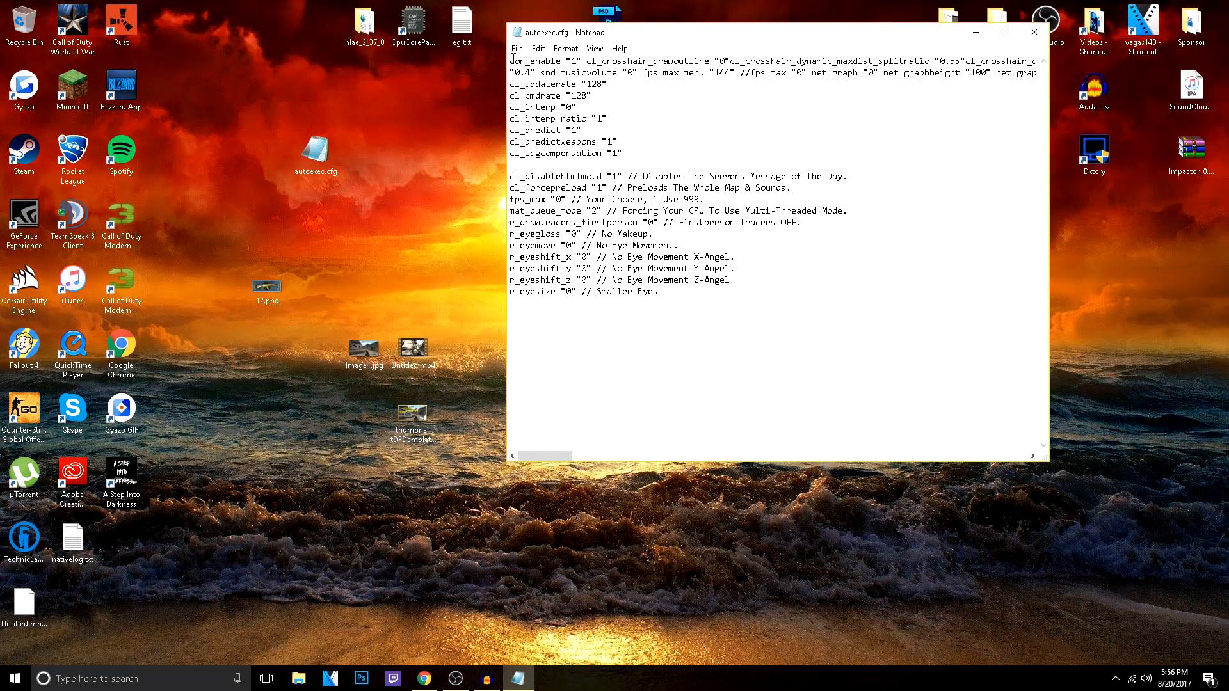
drag(513, 61, 666, 62)
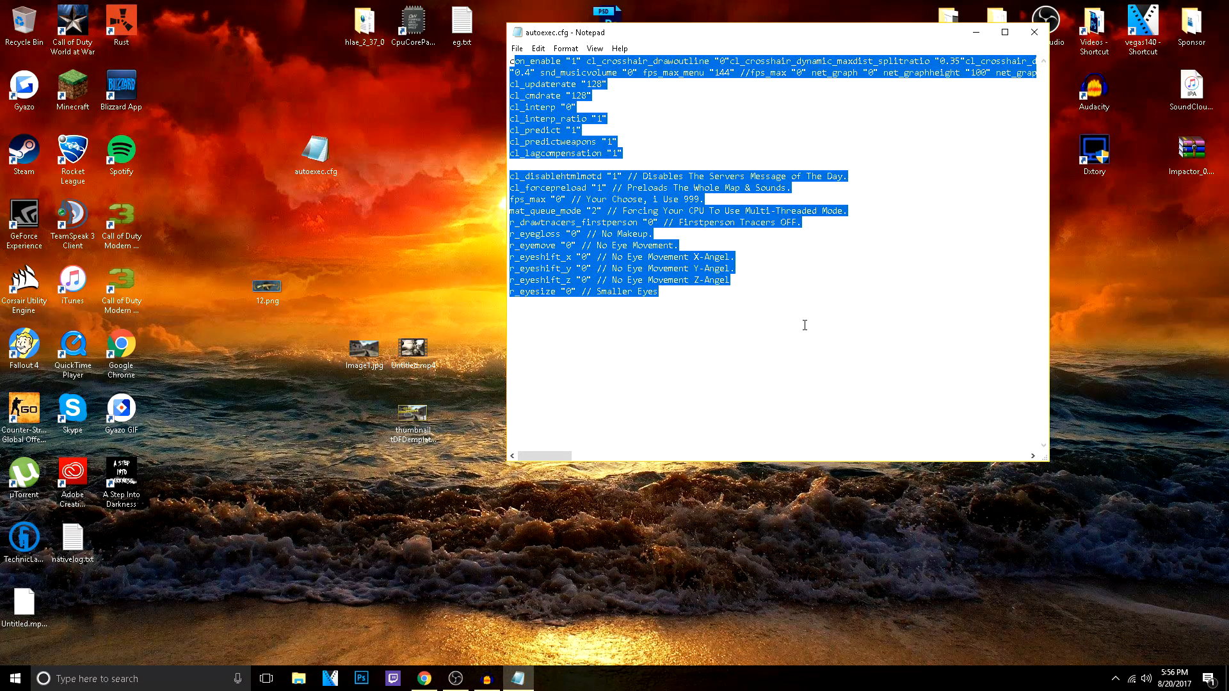
click(661, 292)
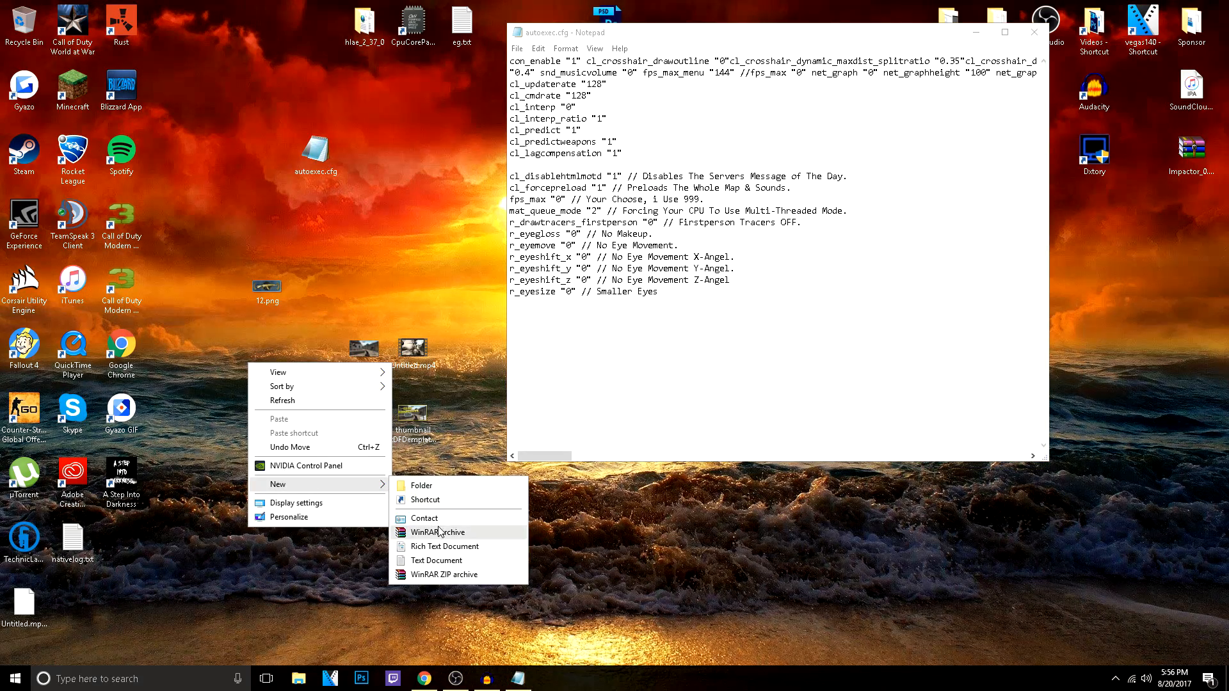
Step: Create a new desktop text document and paste in the autoexec.cfg config lines
click(436, 561)
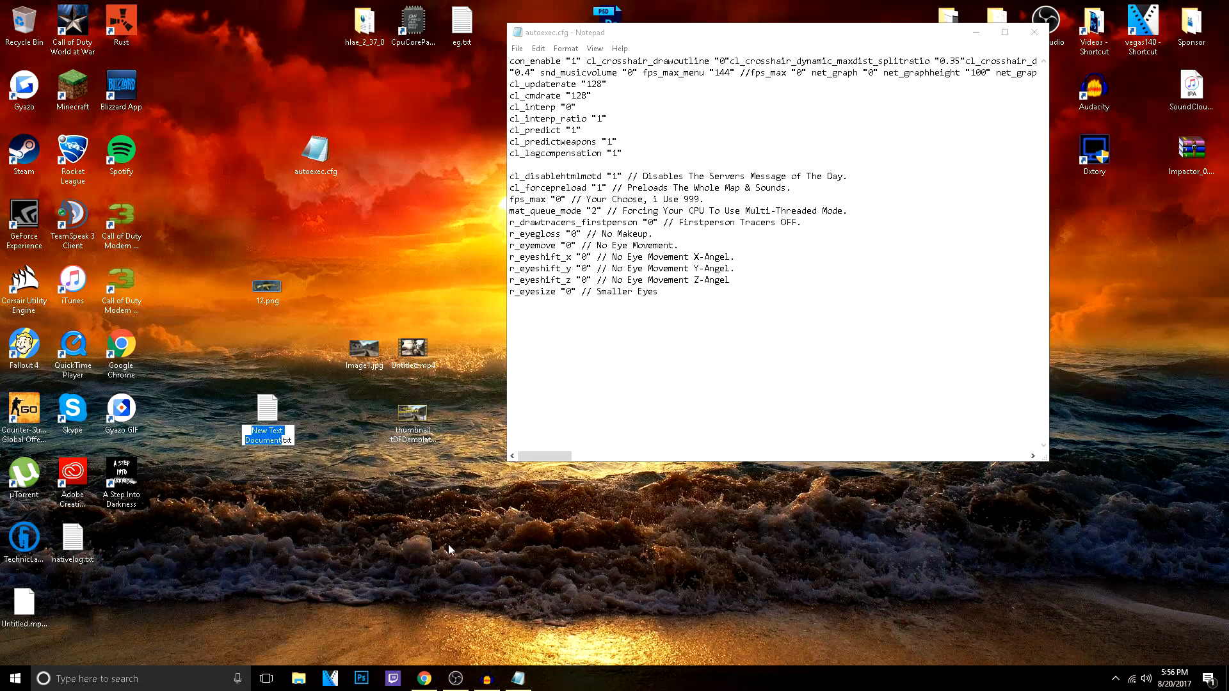
drag(585, 245, 659, 291)
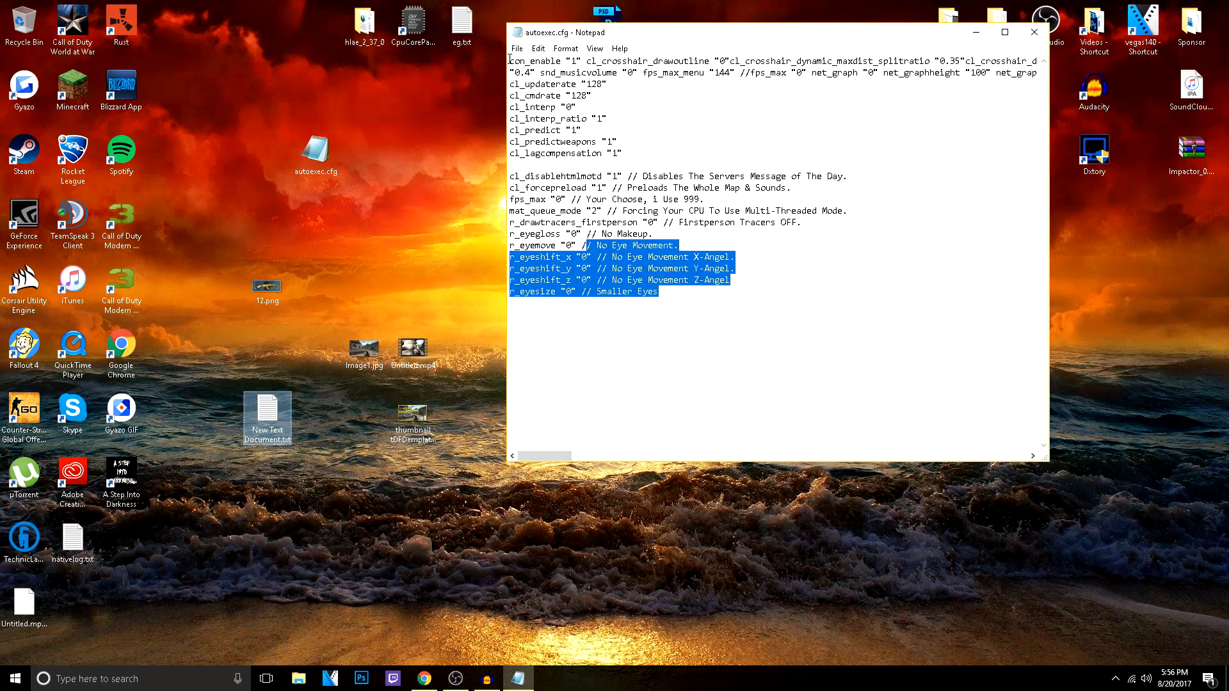
key(ctrl+a)
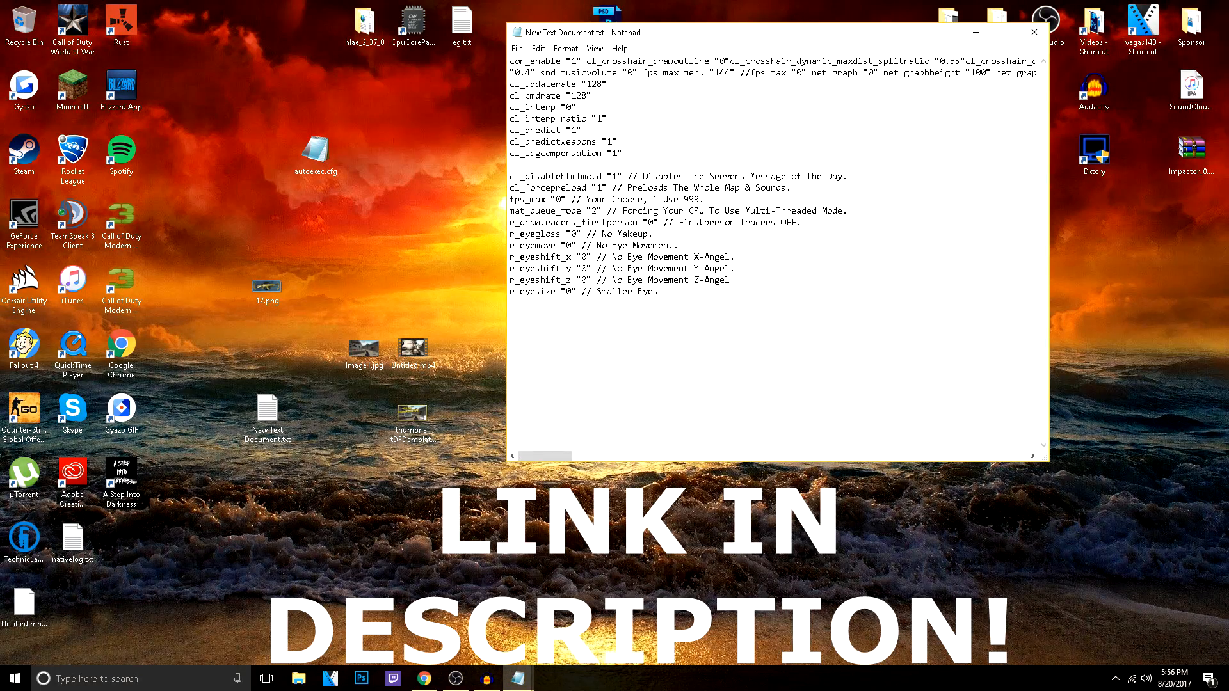
click(516, 48)
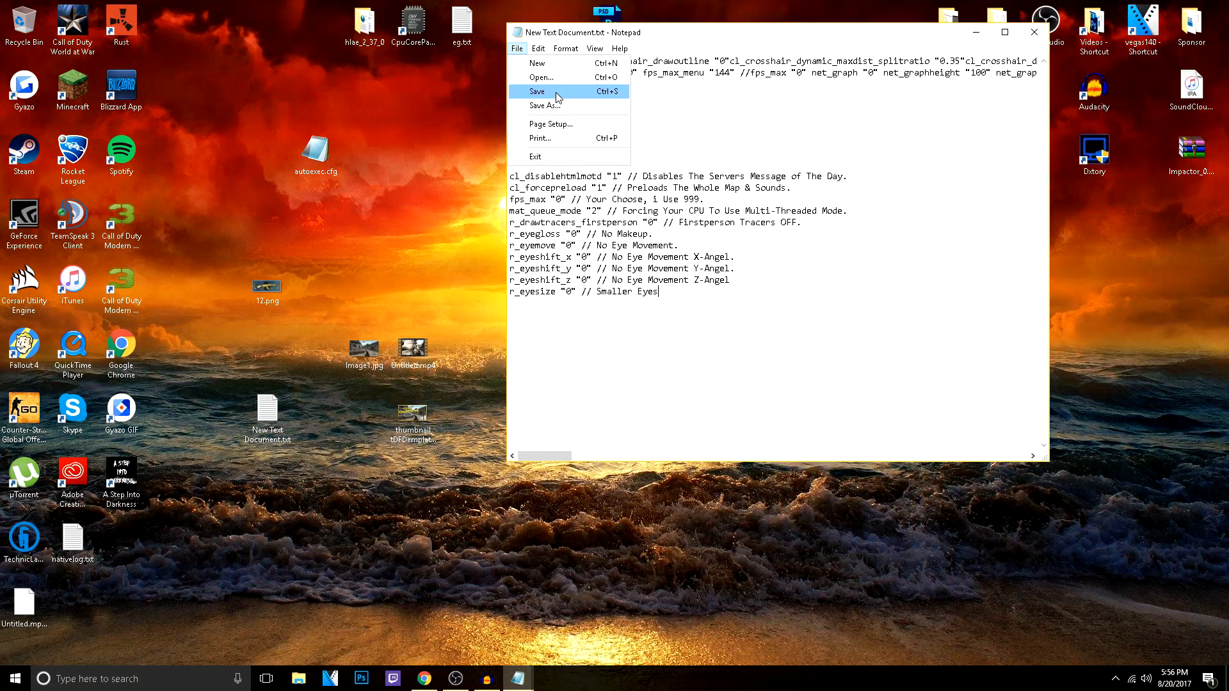
Step: Save the document as autoexec.cfg with Save as type set to All Files (*.*)
click(536, 91)
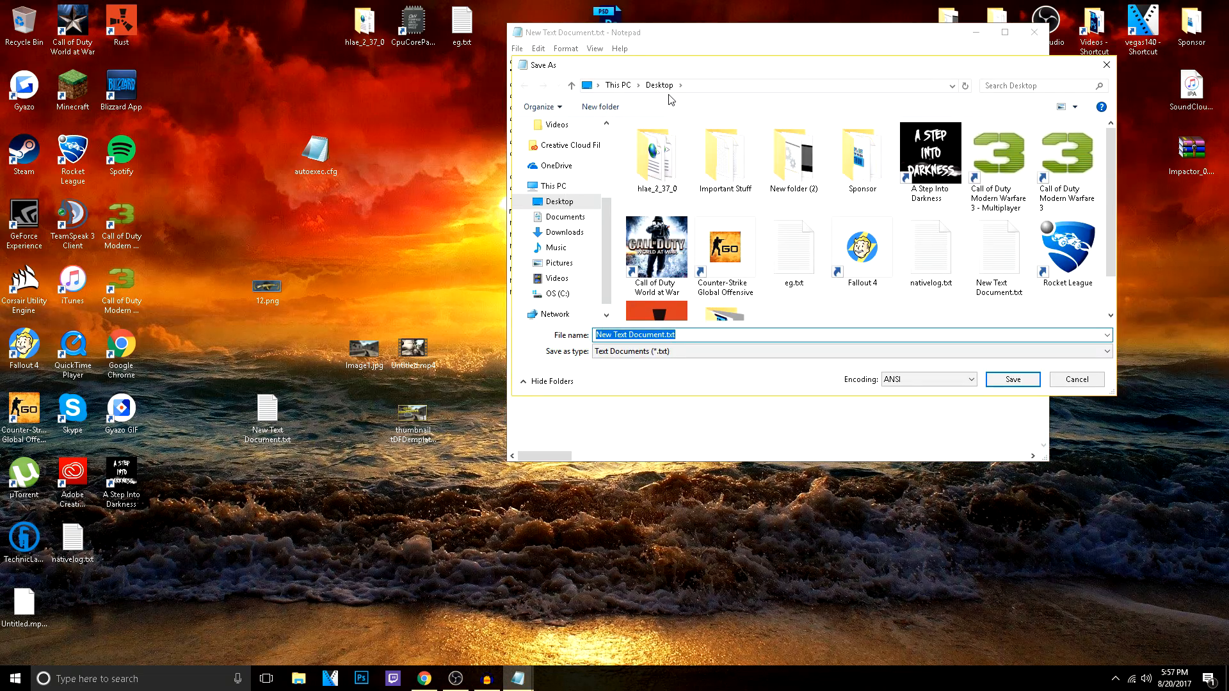
mouse_move(789, 323)
text(autoex)
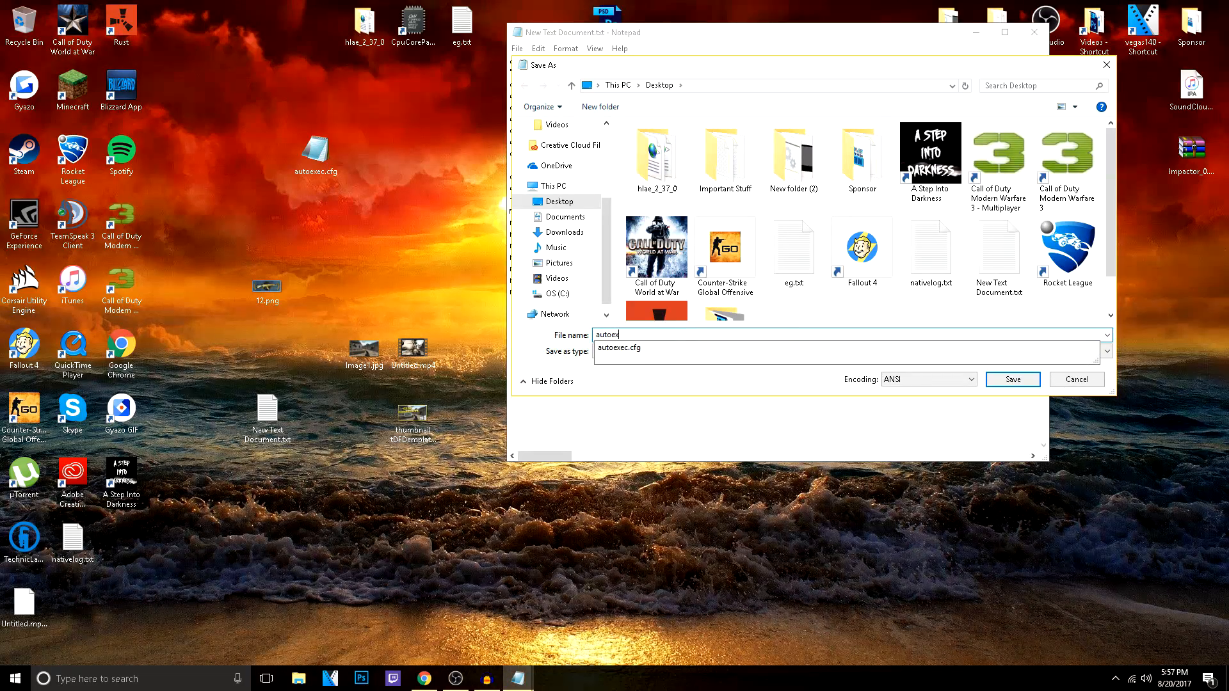
text(ec.cfg)
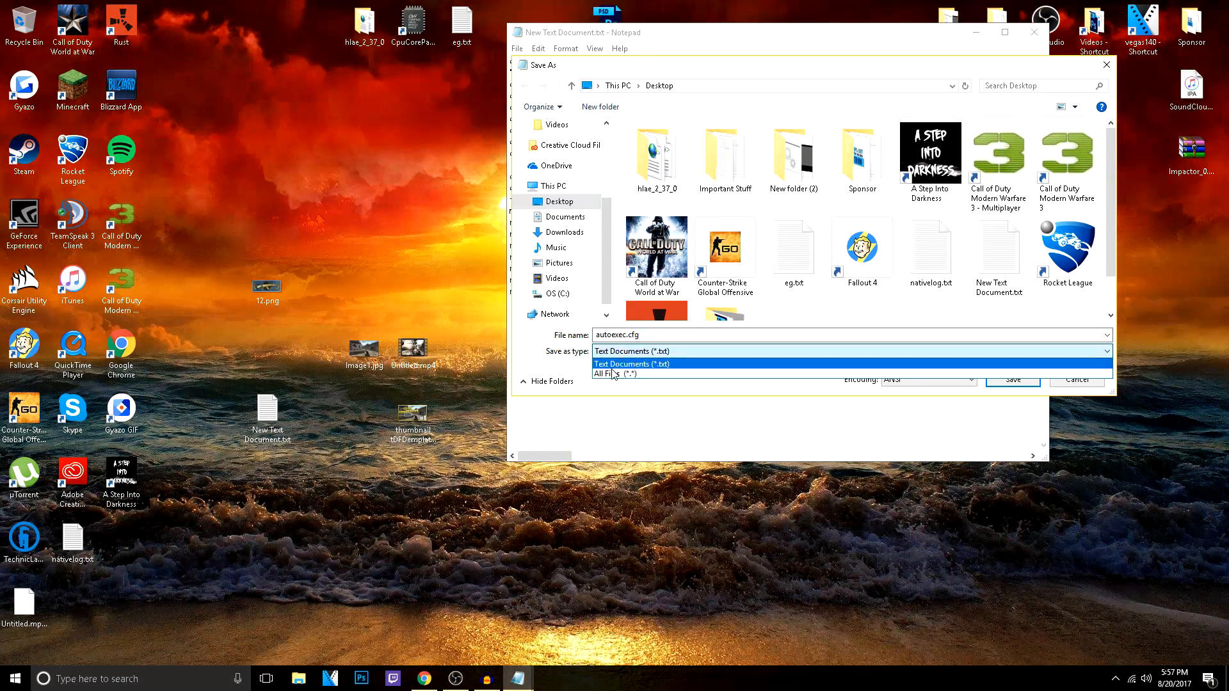
click(614, 373)
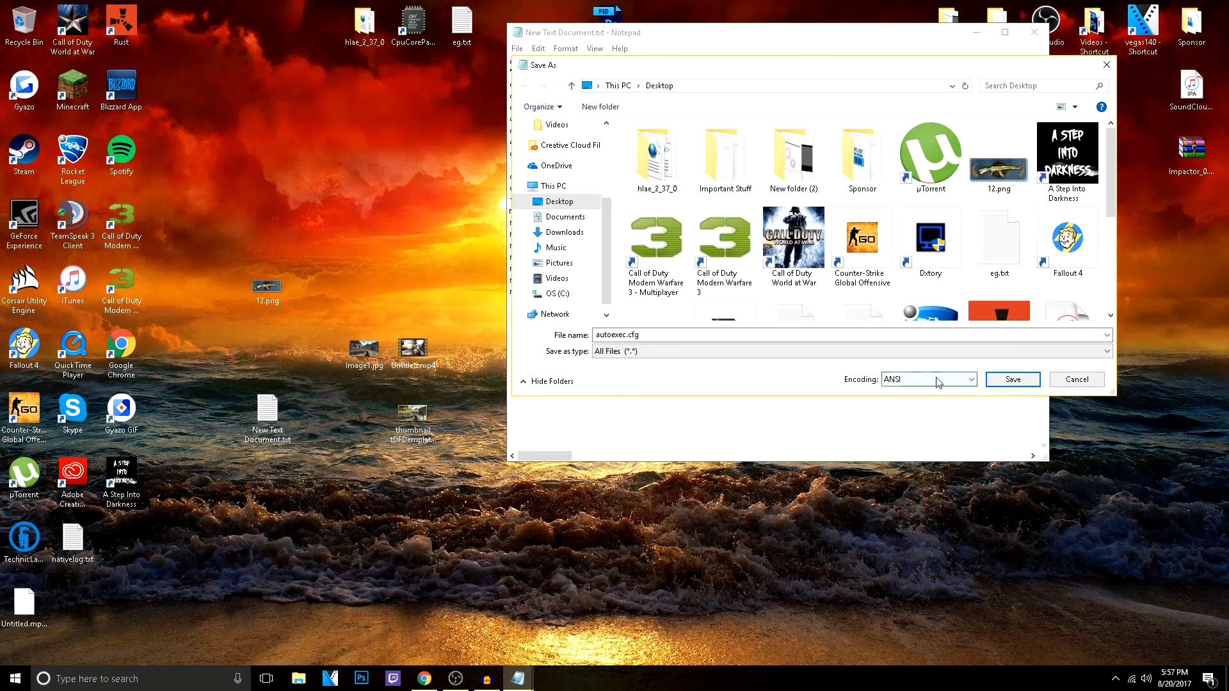
click(1012, 380)
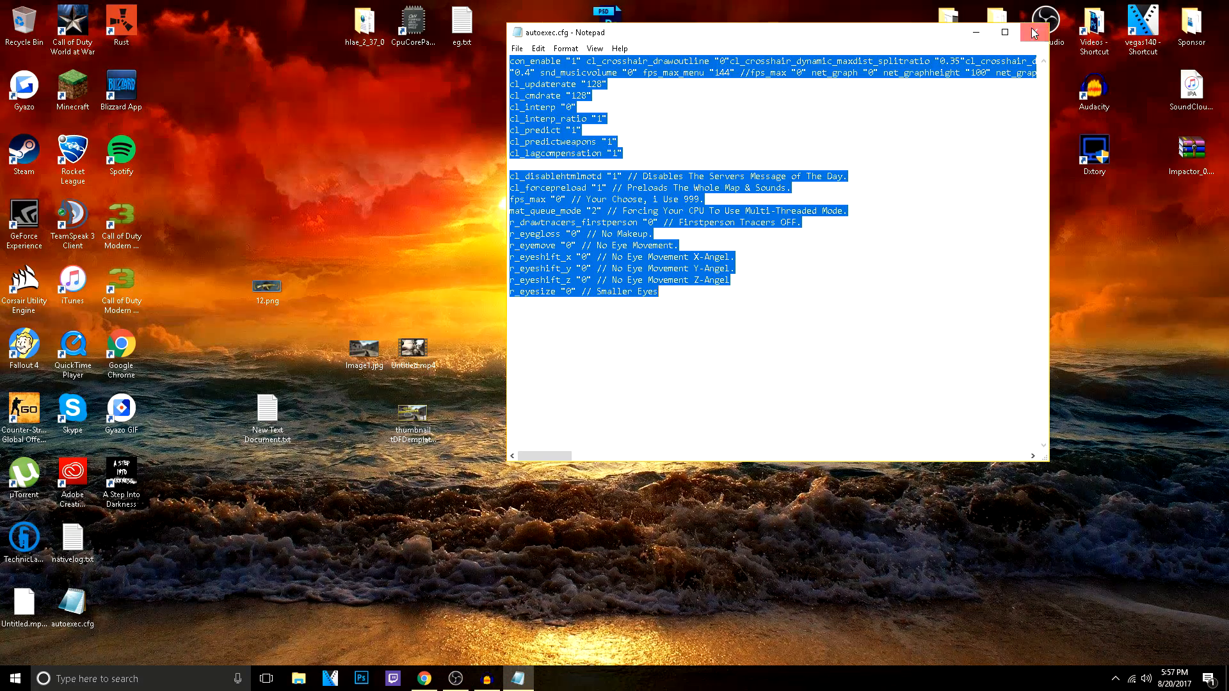
Step: Close Notepad, move the autoexec.cfg icon, and browse to the C: drive in File Explorer
click(1032, 32)
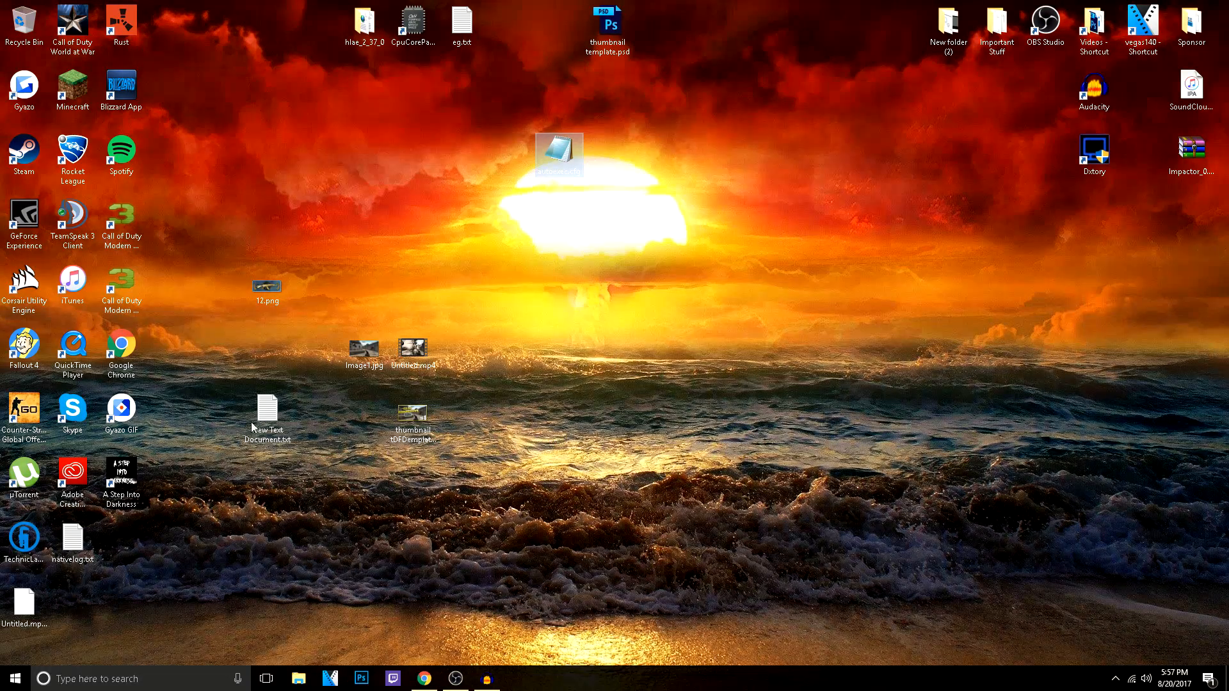
drag(266, 415, 72, 608)
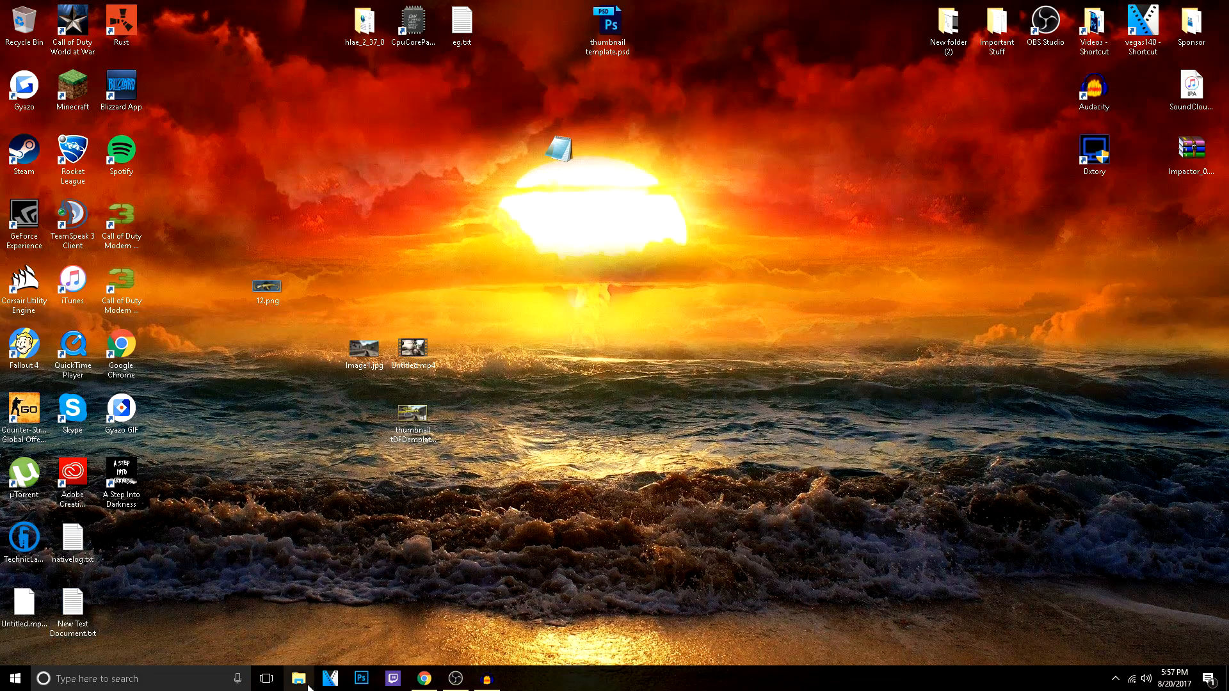
click(297, 679)
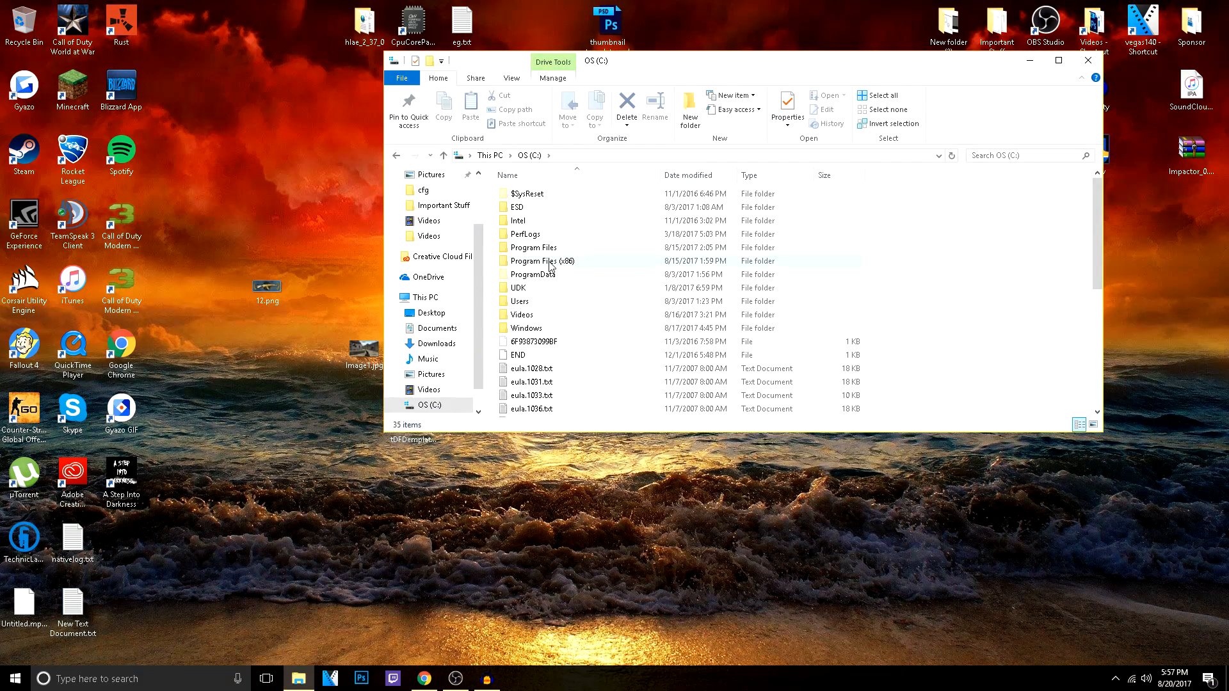
mouse_move(541, 261)
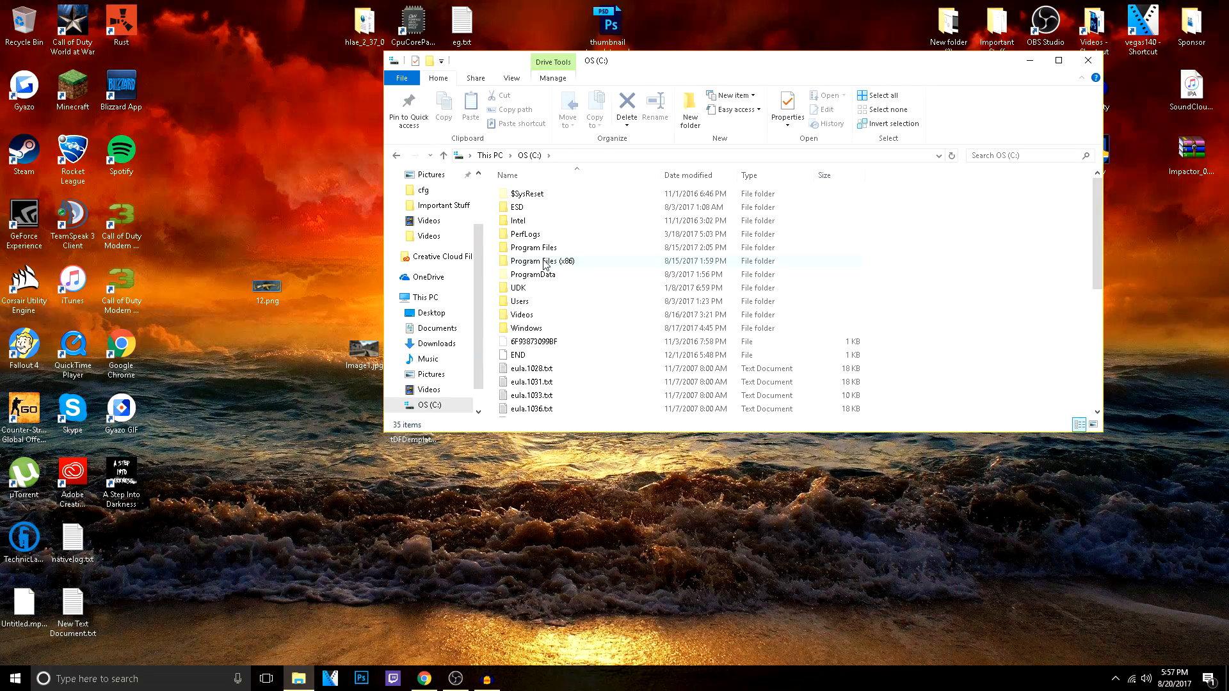
Step: Navigate Program Files (x86) > Steam > steamapps > Counter-Strike Global Offensive > csgo > cfg
double_click(538, 261)
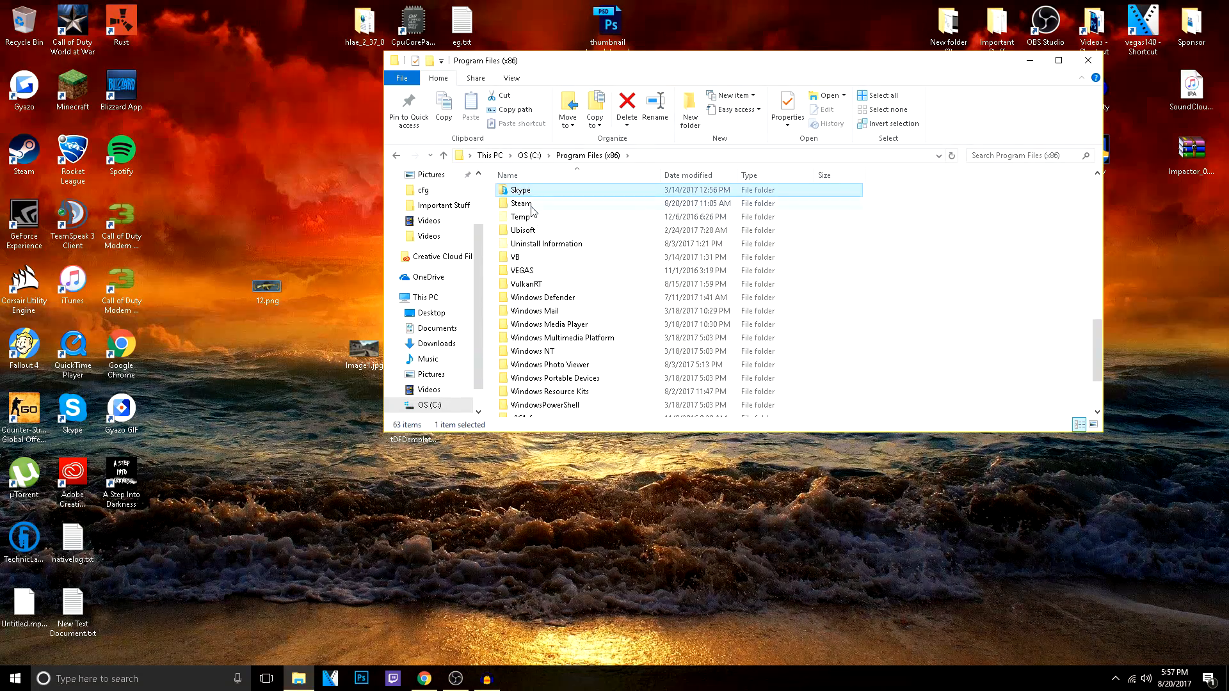
double_click(521, 203)
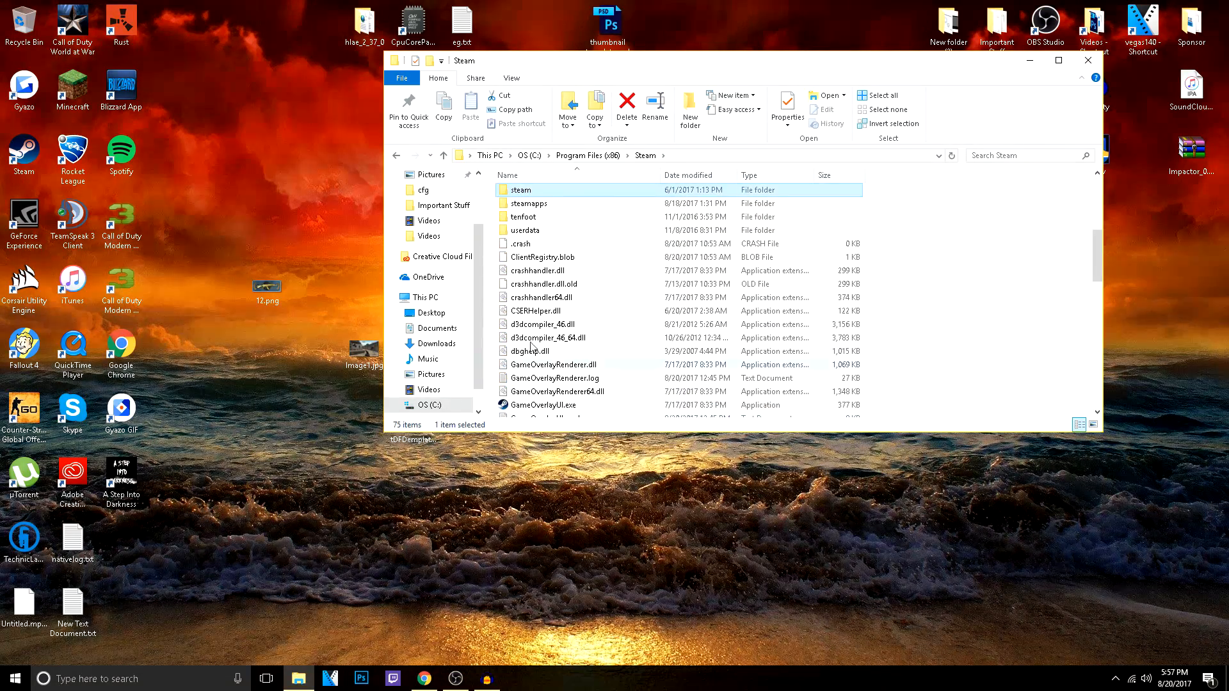
double_click(534, 203)
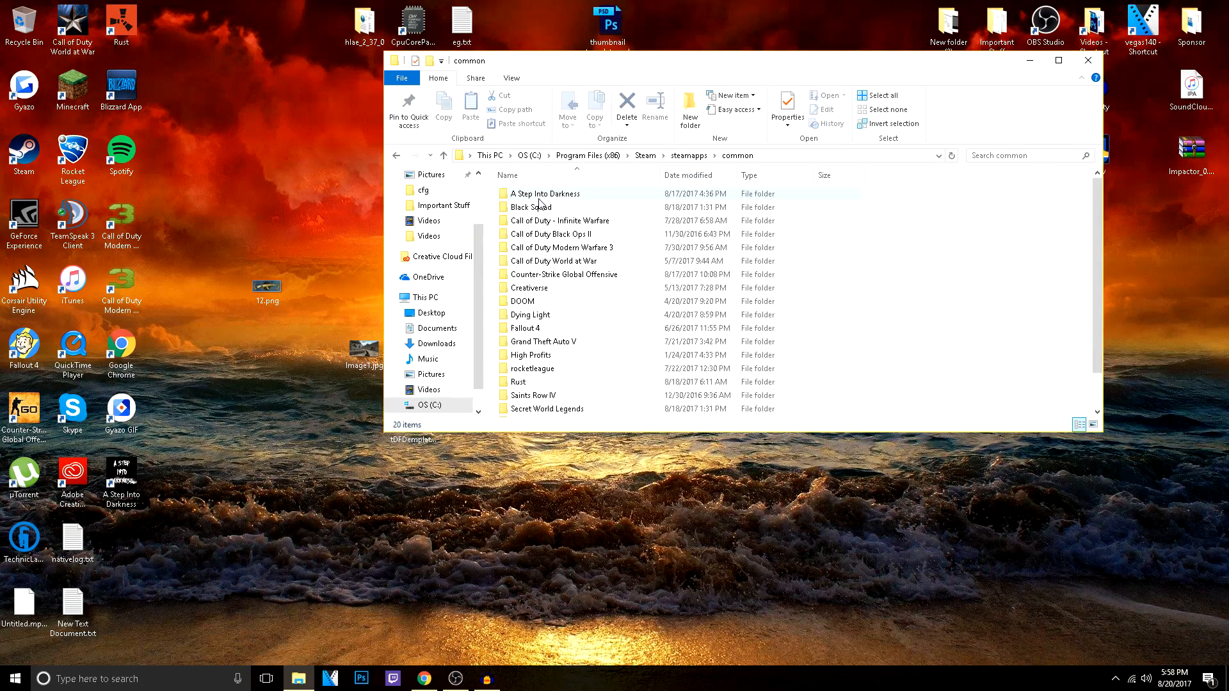
double_click(564, 274)
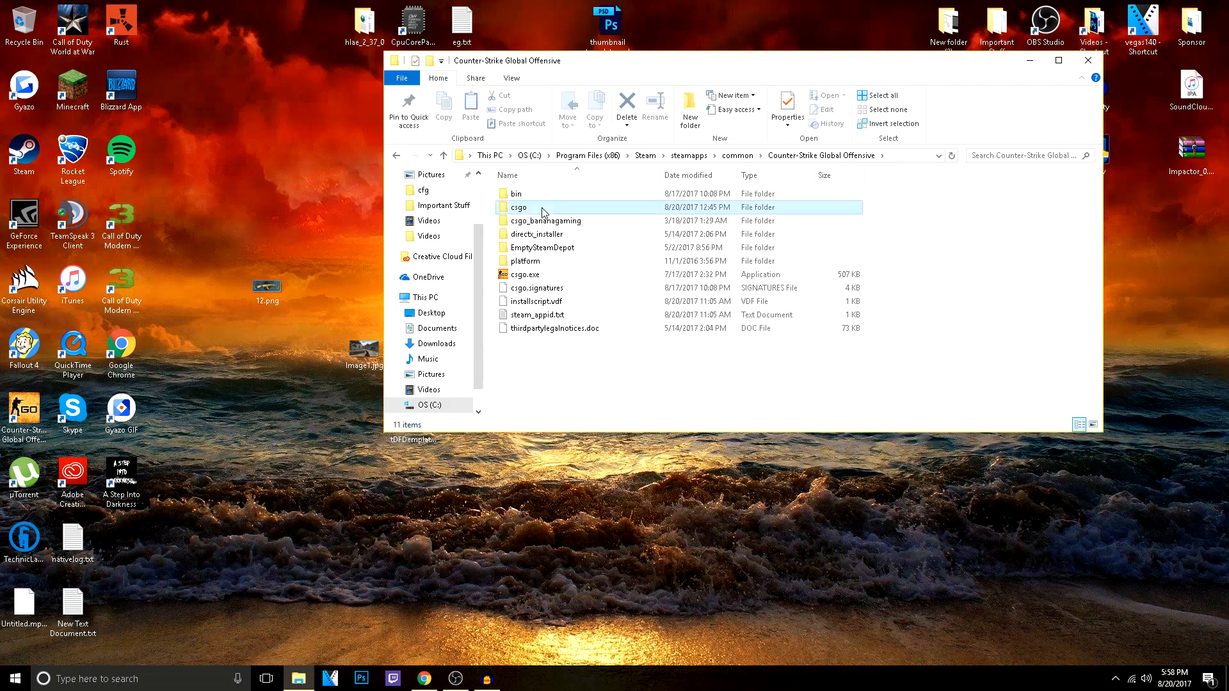
double_click(518, 207)
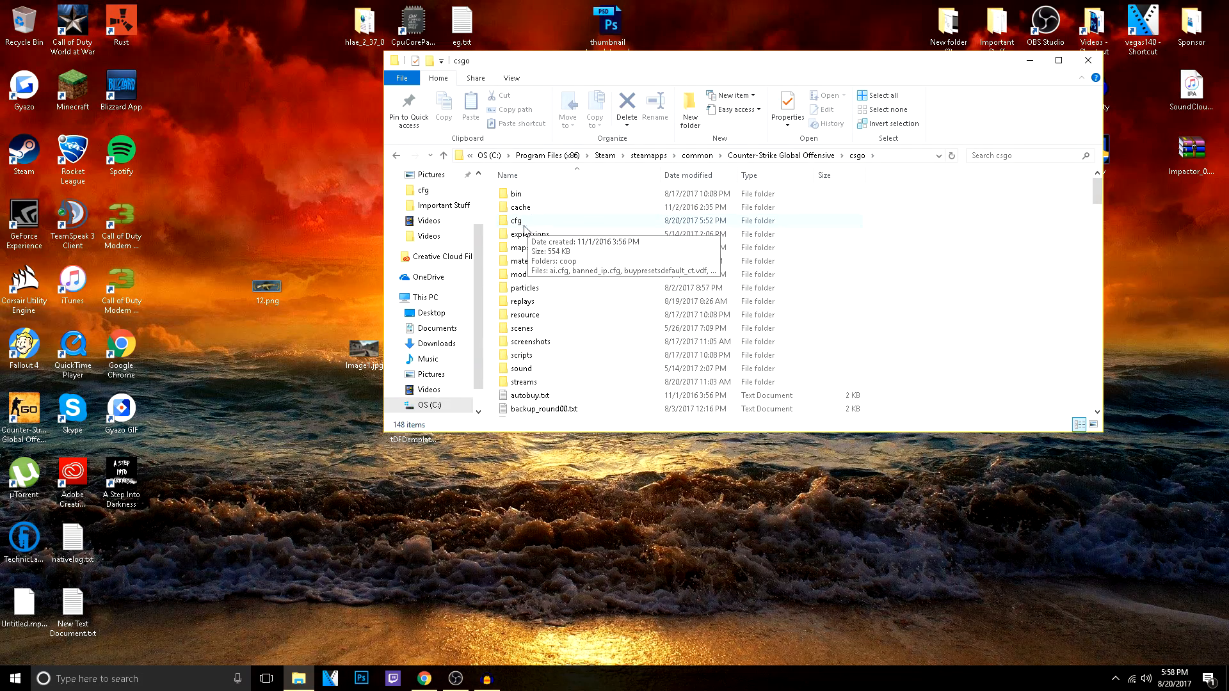
right_click(851, 251)
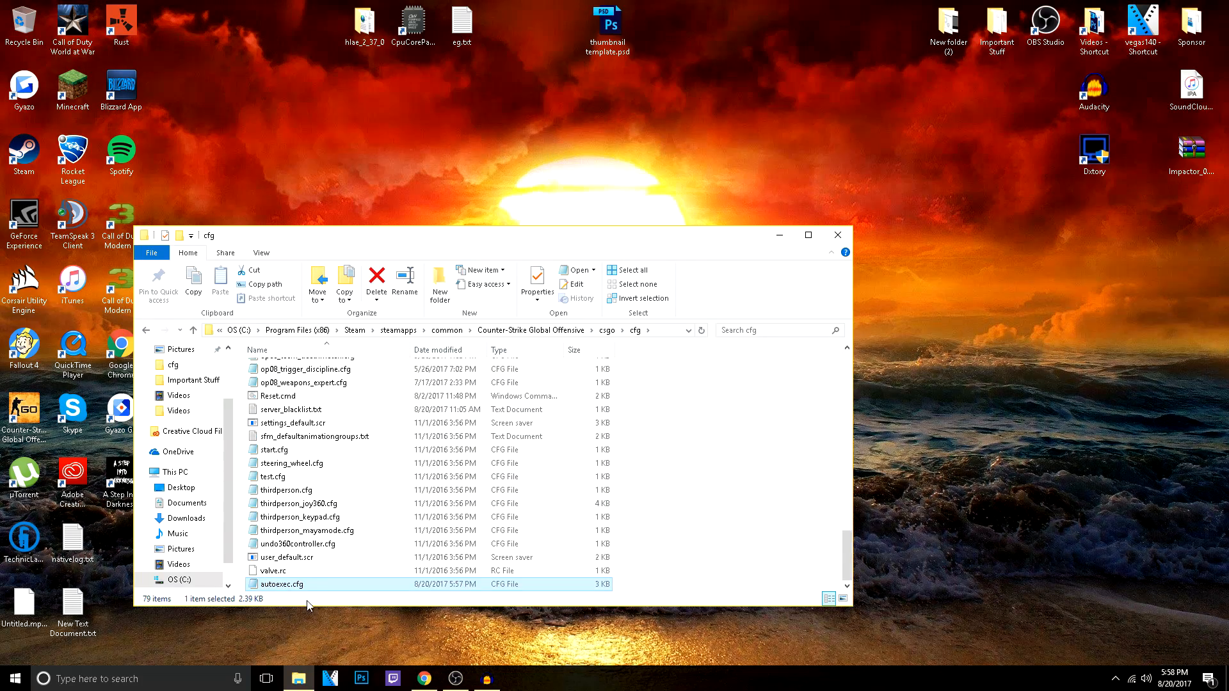
mouse_move(297, 229)
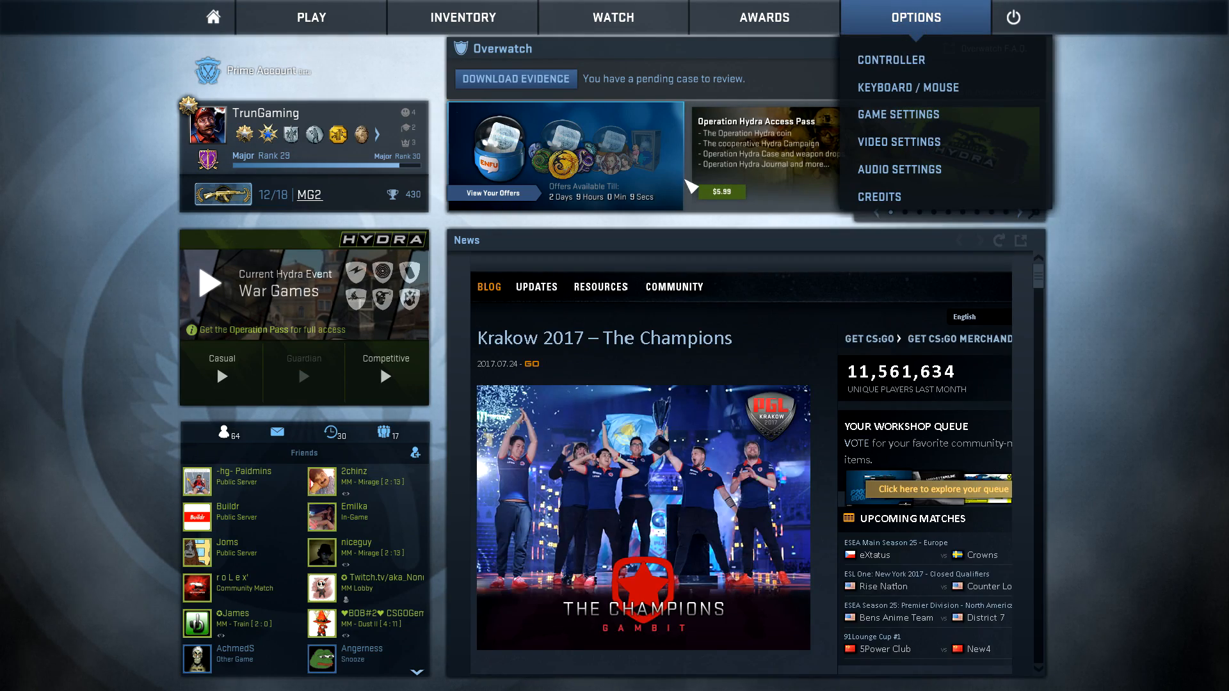
mouse_move(939, 96)
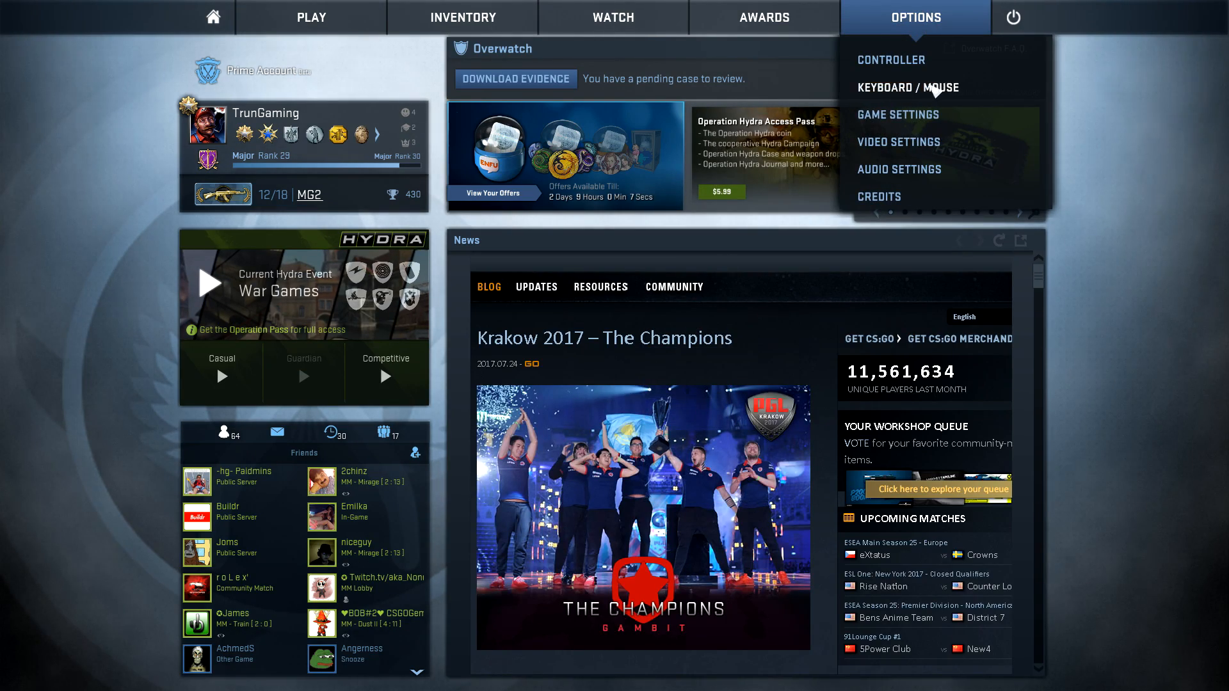
Step: Rebind the Toggle Console key under Keyboard / Mouse settings and return to the menu
click(908, 88)
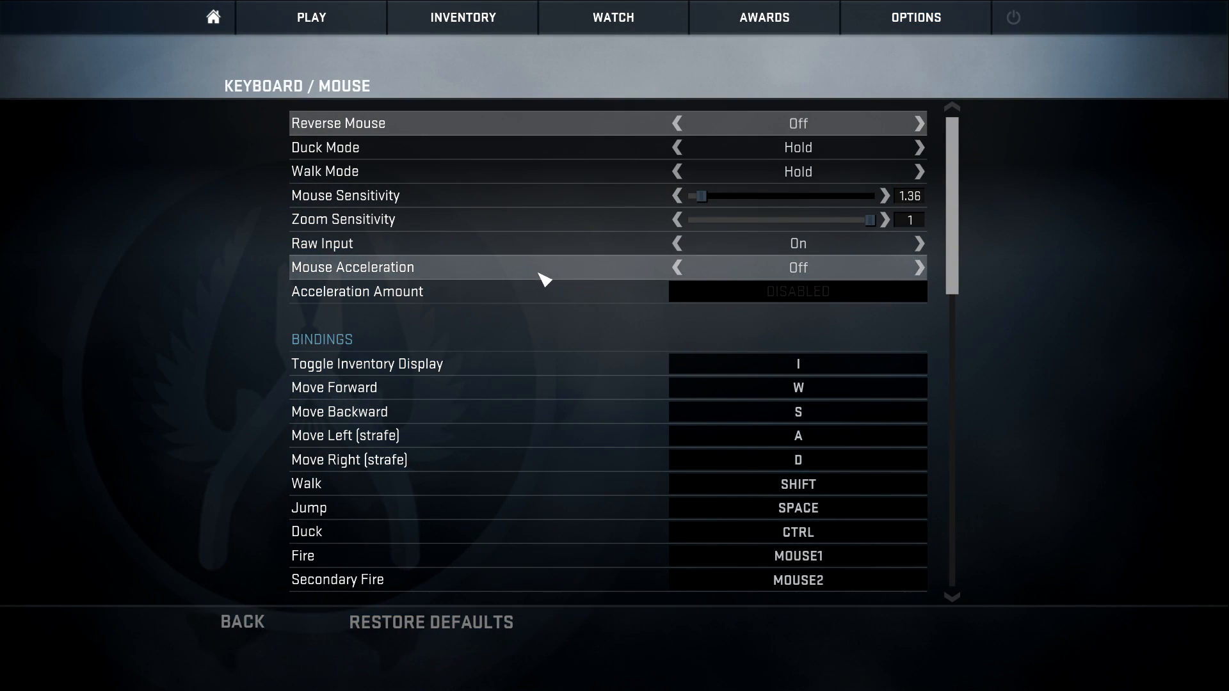
scroll(down, 3)
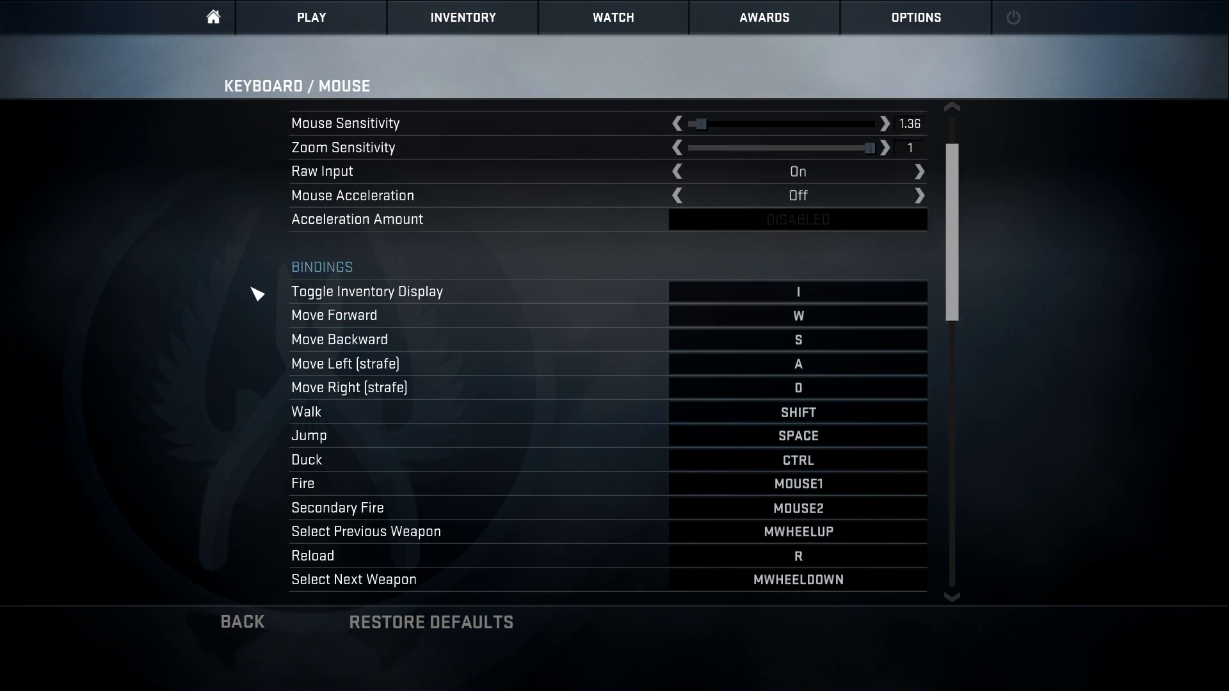
scroll(down, 3)
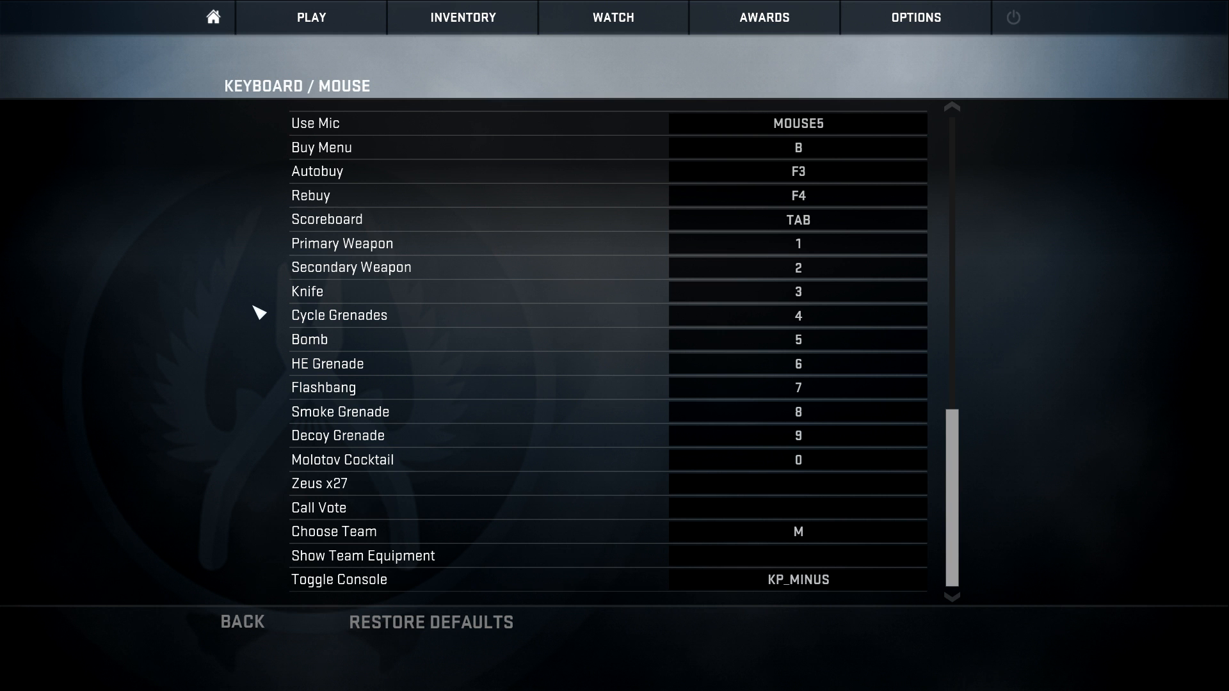
mouse_move(465, 590)
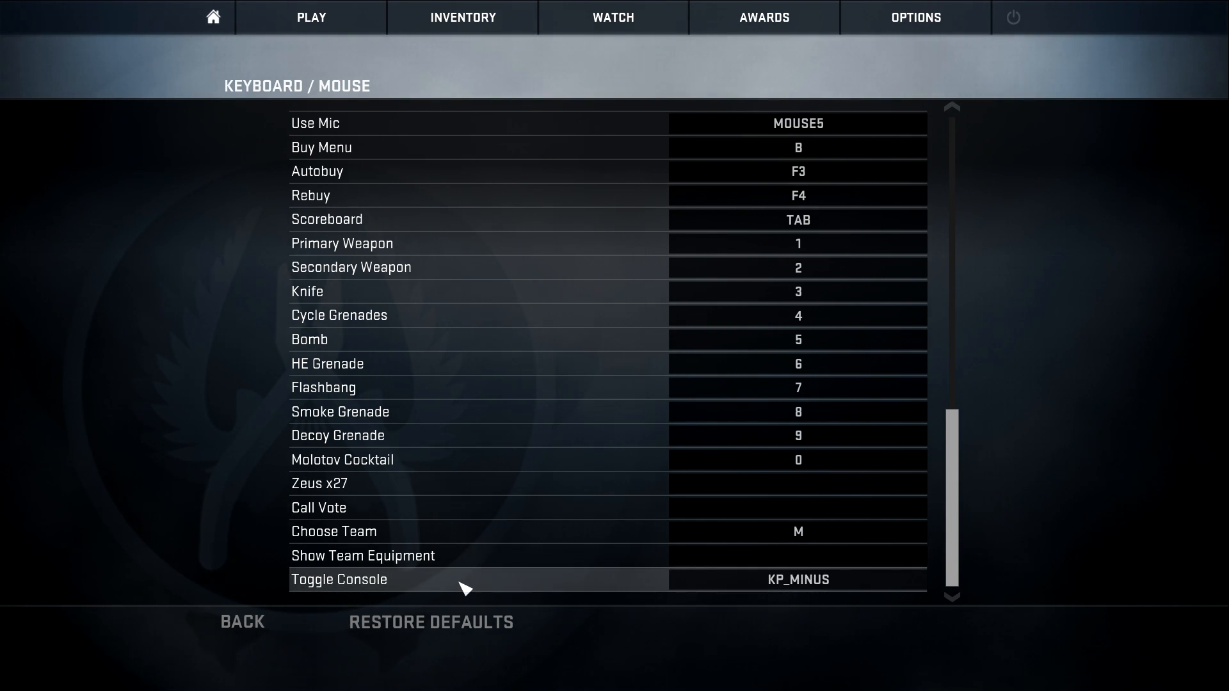
click(799, 579)
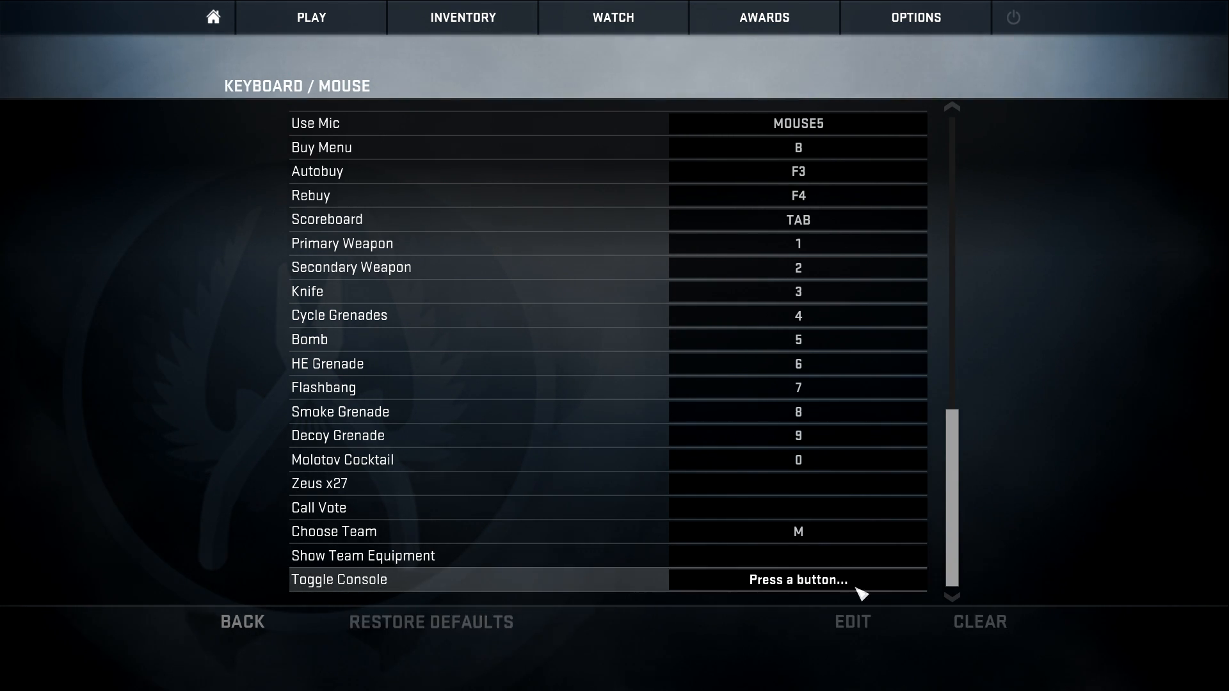
click(212, 17)
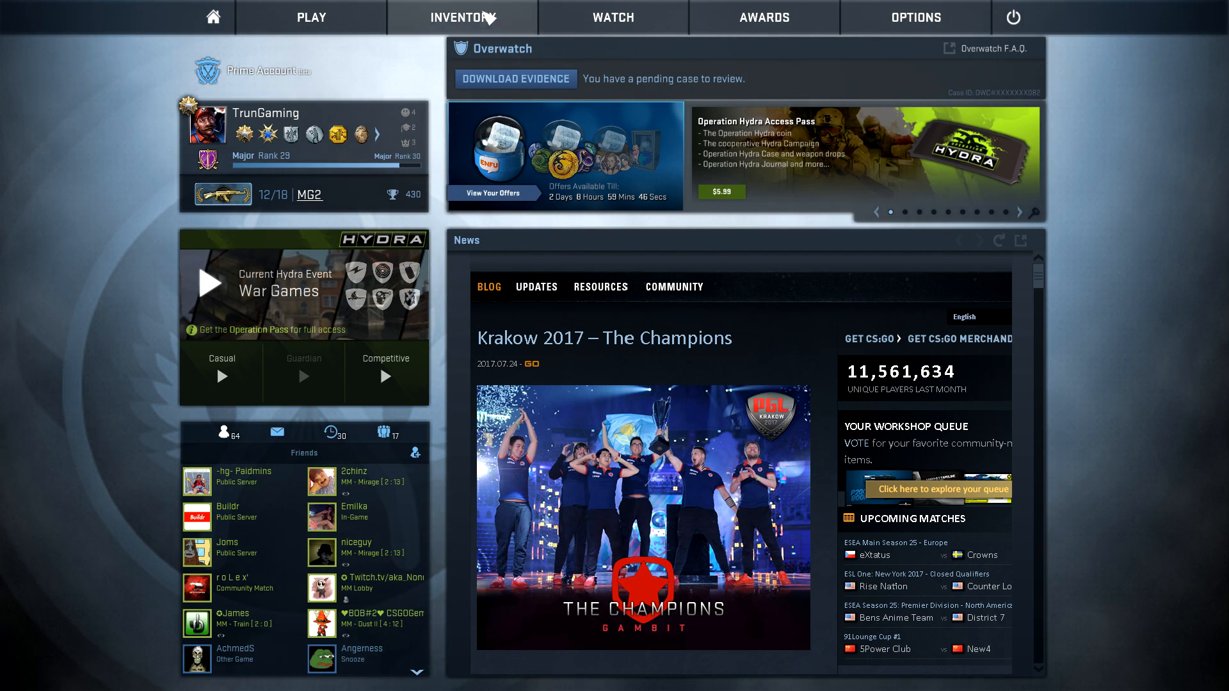
Step: Run 'exec autoexec' in the console, then close the console and Watch tournaments panel
click(459, 17)
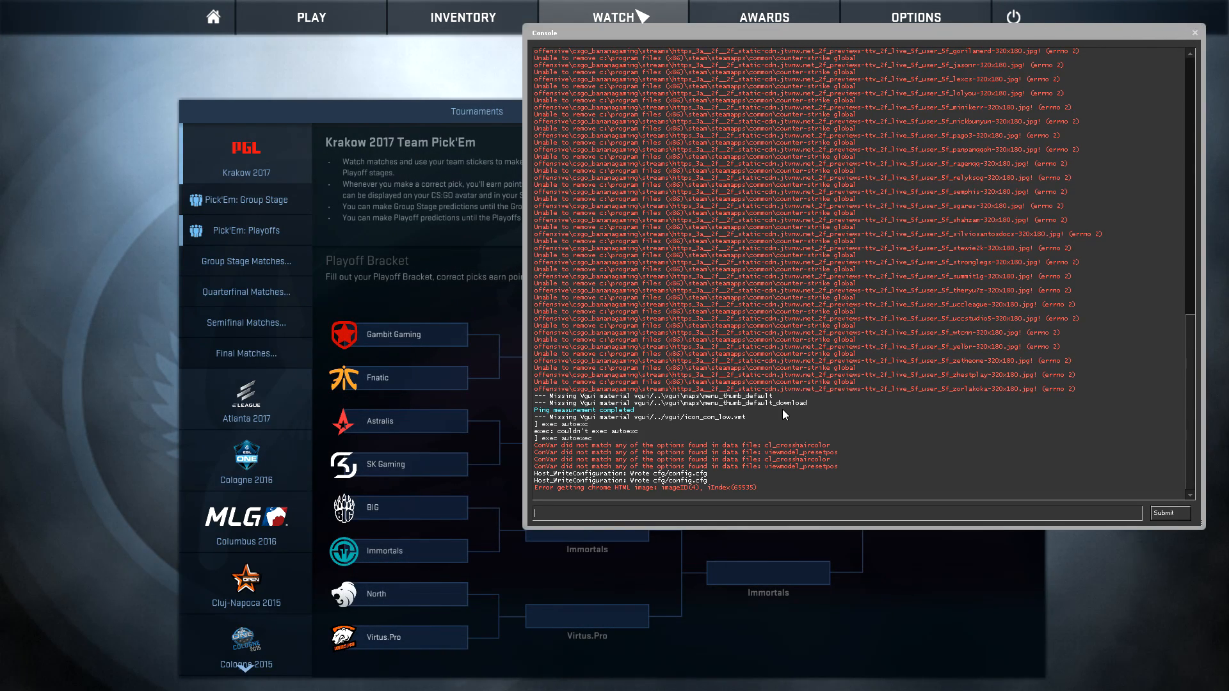
text(exc)
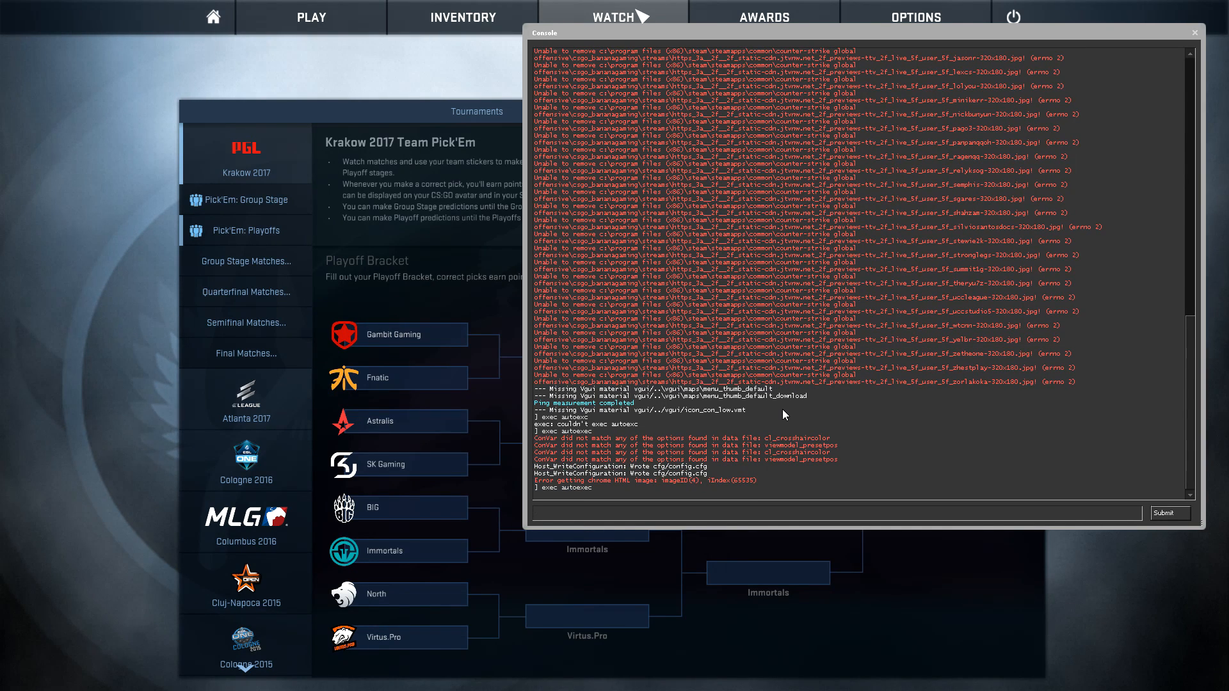
click(1191, 30)
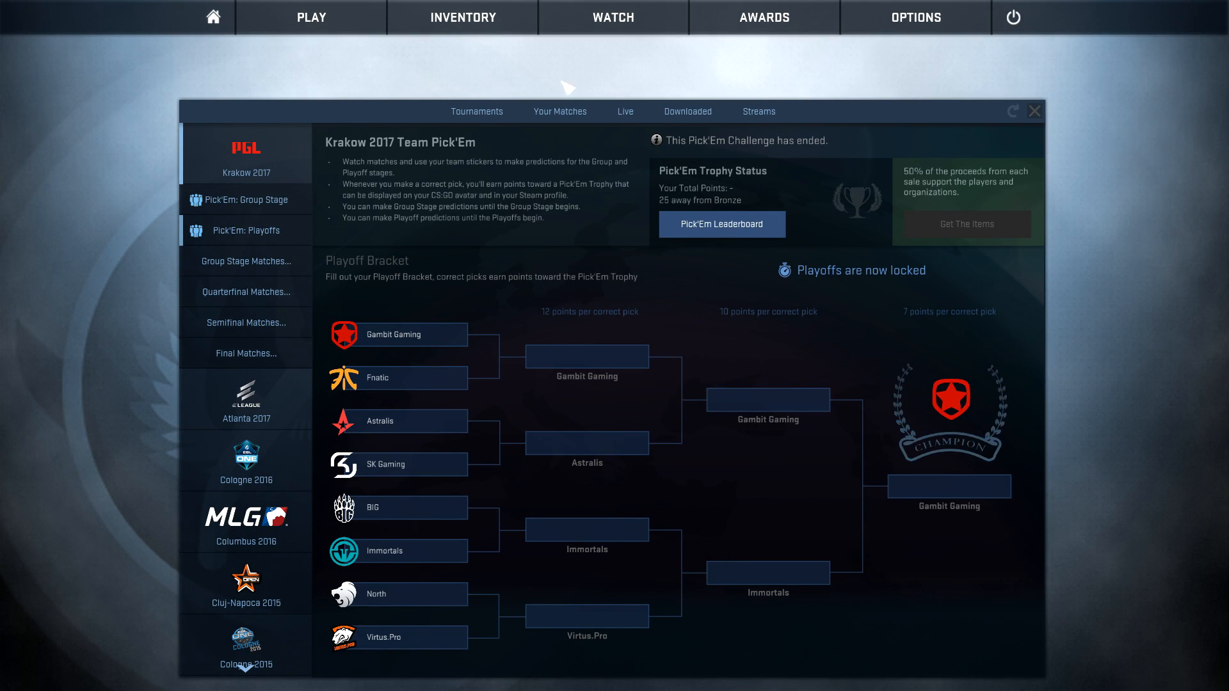
click(1034, 111)
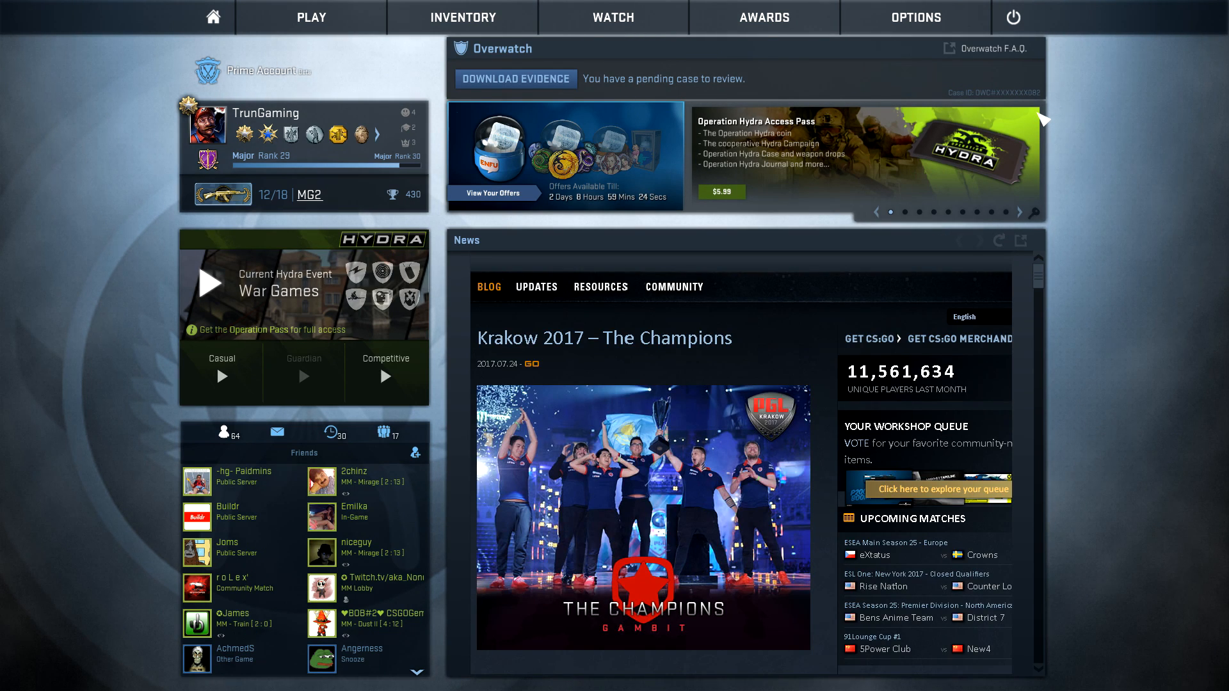